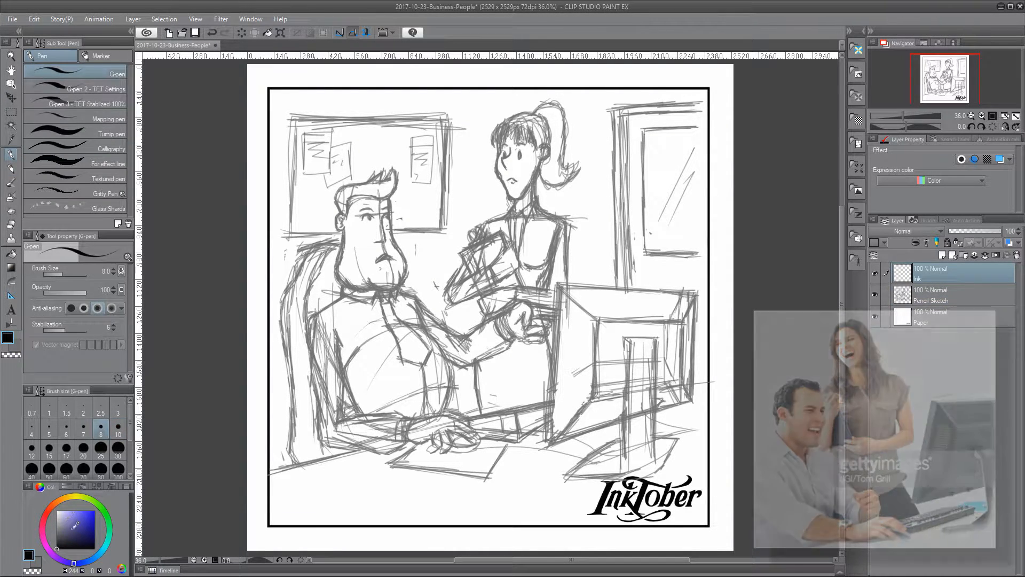
# Start tracing the businessman and colleague sketch in black ink with the G-pen.
pyautogui.click(86, 89)
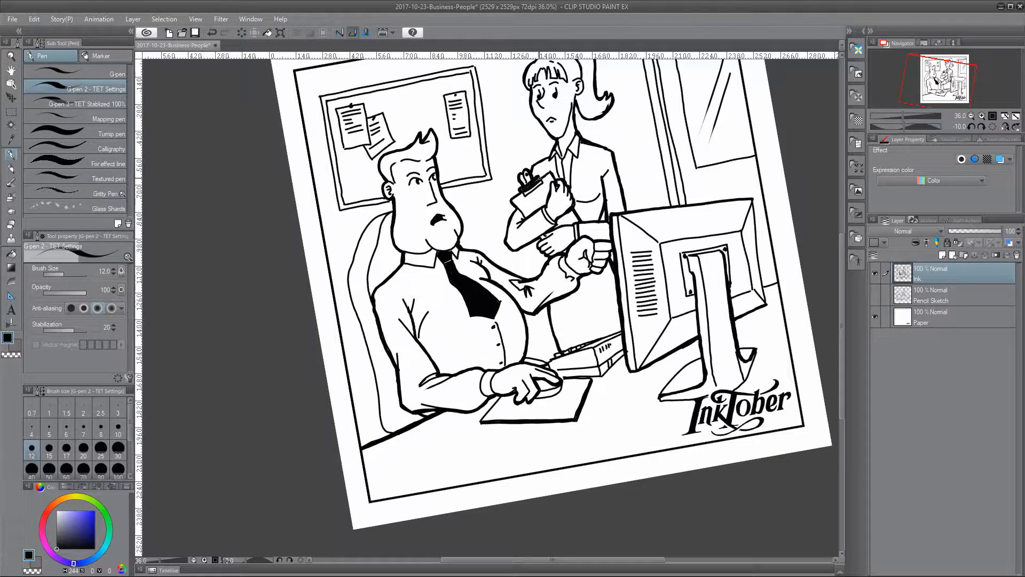
# Switch to the thinner Mapping pen for fine hatching details.
pyautogui.click(111, 119)
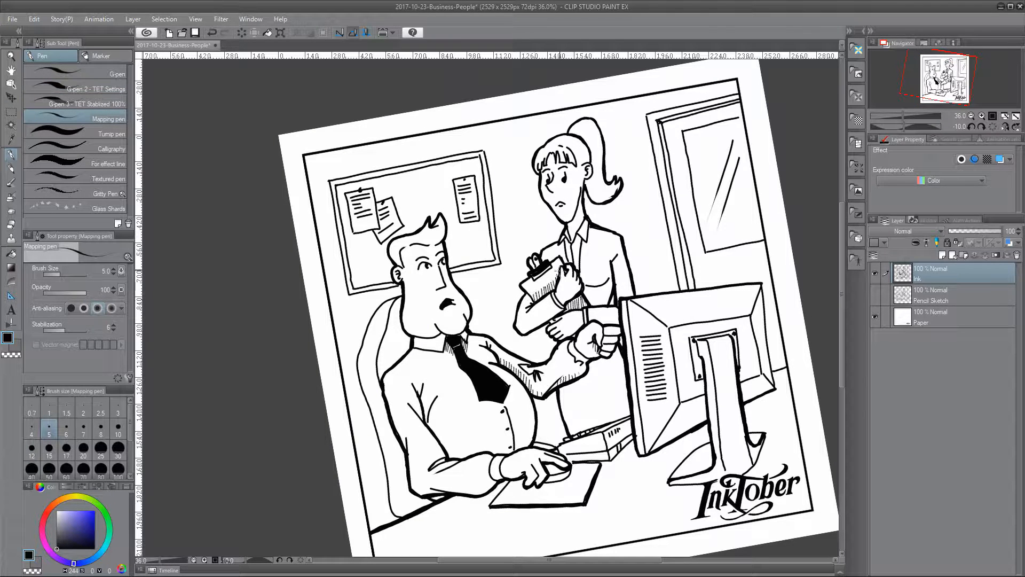